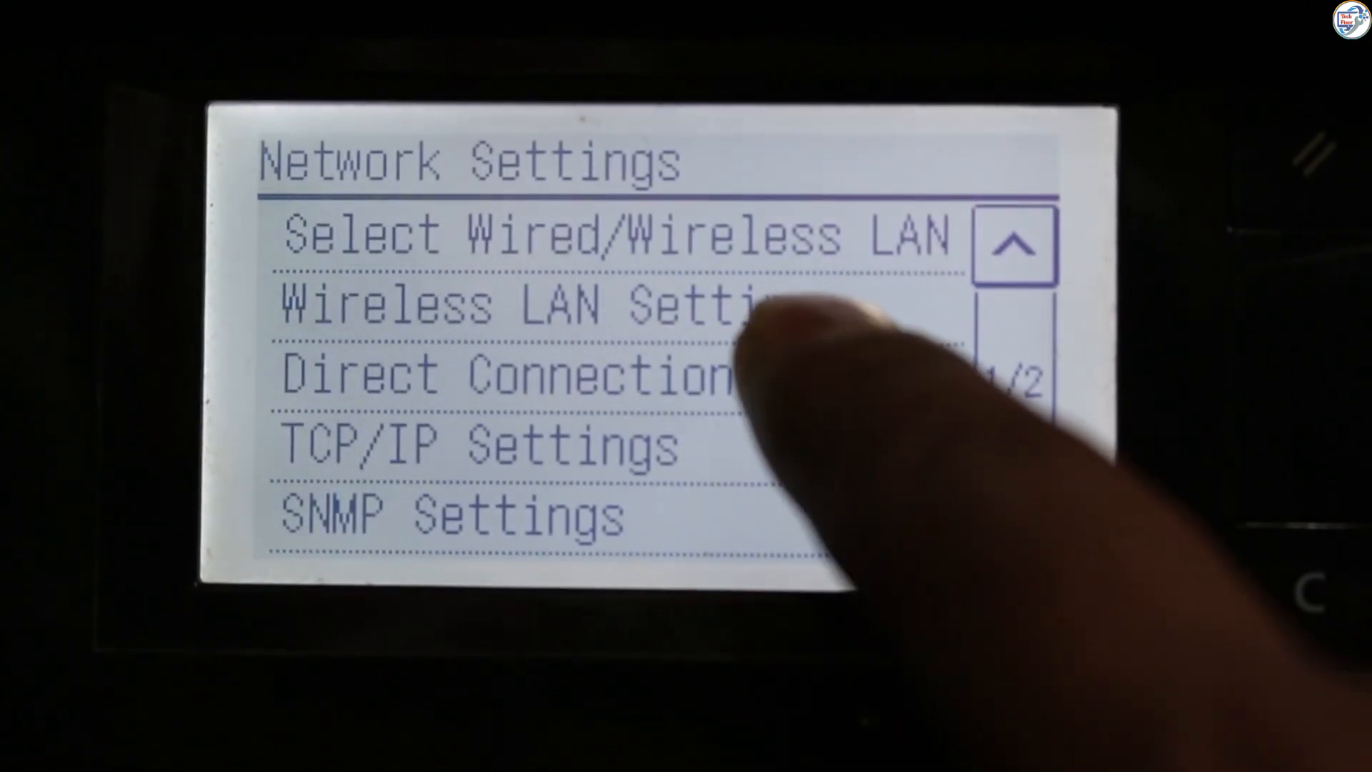
# Open Direct Connection Settings to start entering a custom SSID beginning with 'C'.
pyautogui.click(507, 373)
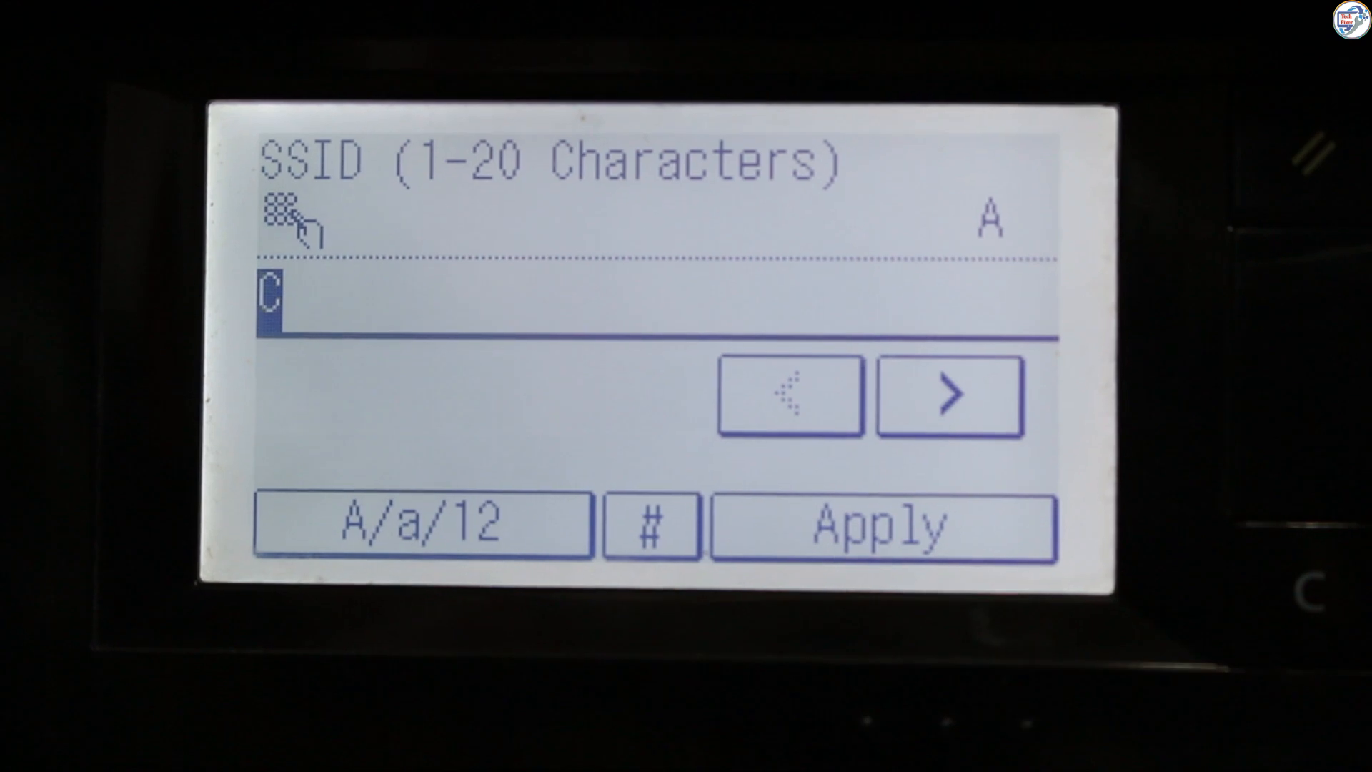
# Complete the custom SSID as 'CANON' and apply it.
pyautogui.click(947, 397)
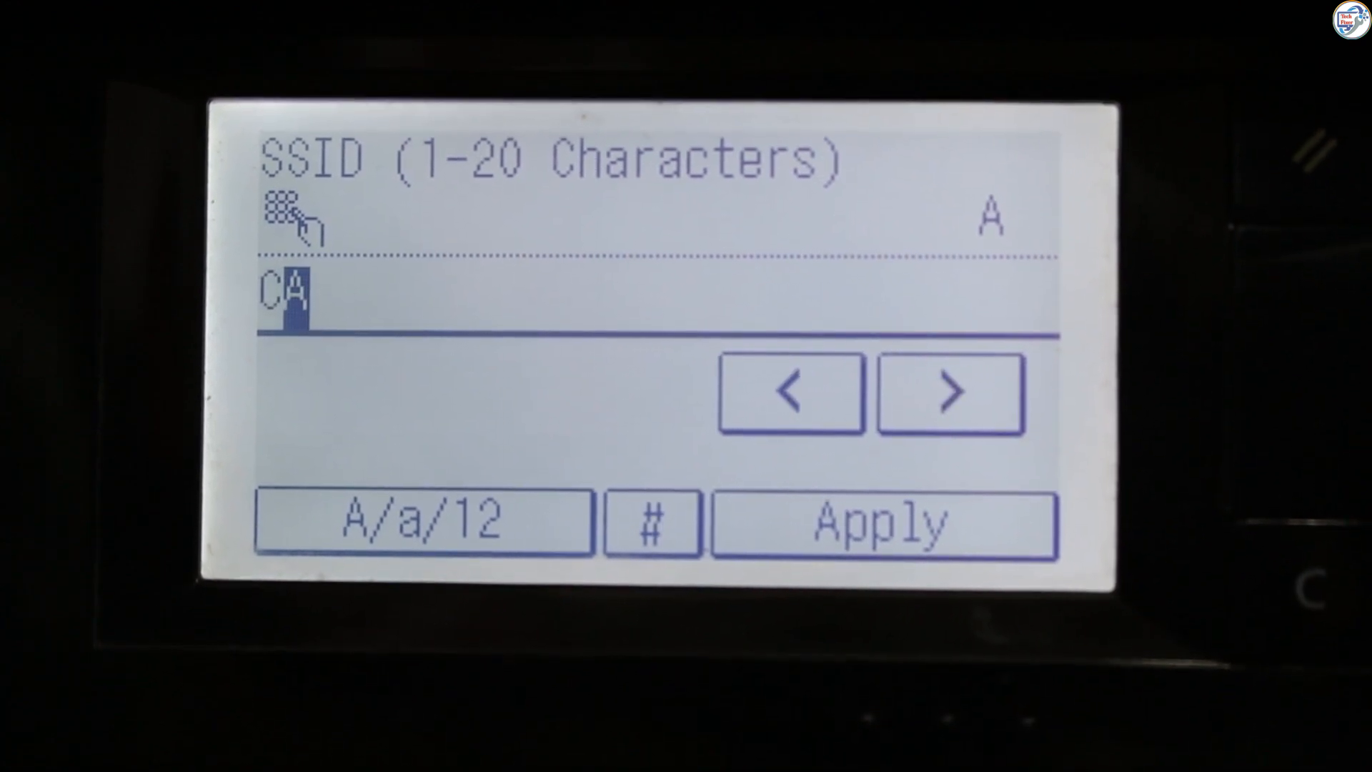
pyautogui.click(947, 393)
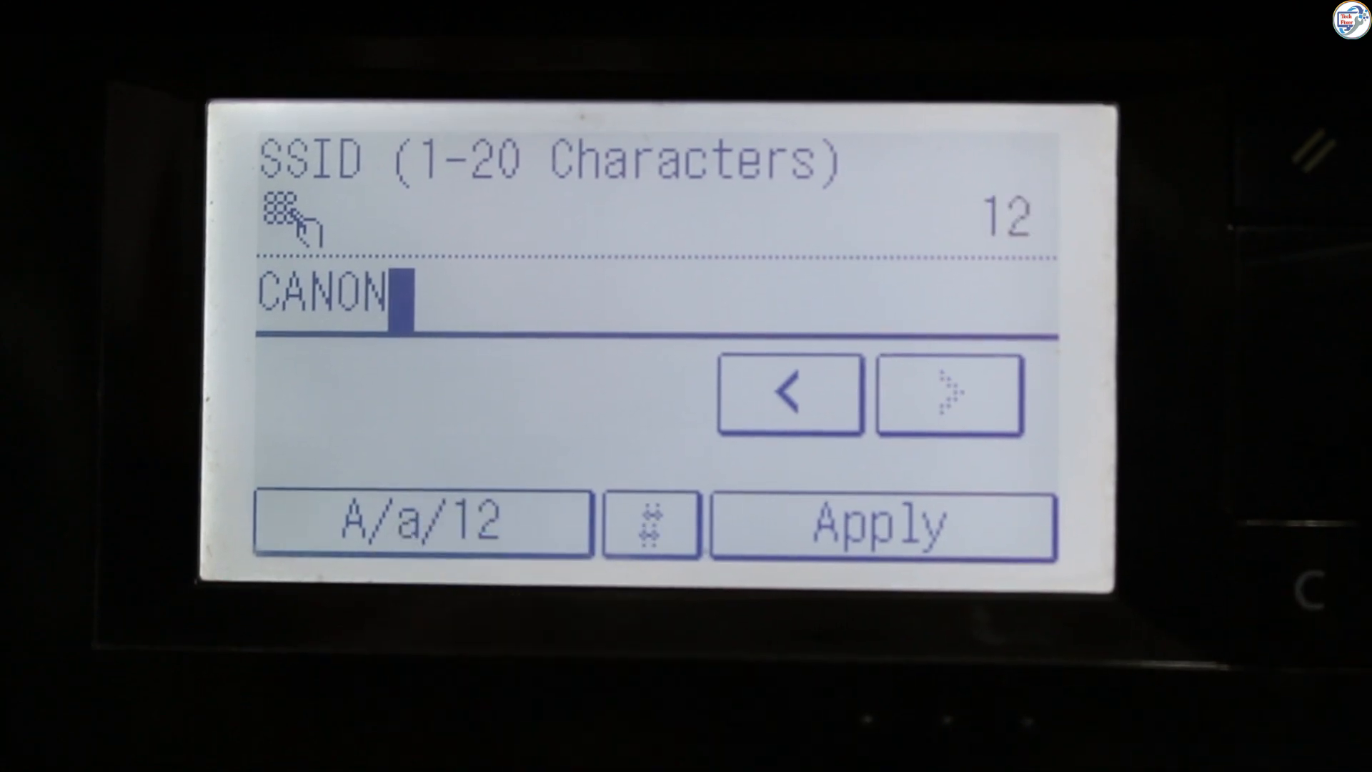
pyautogui.click(882, 524)
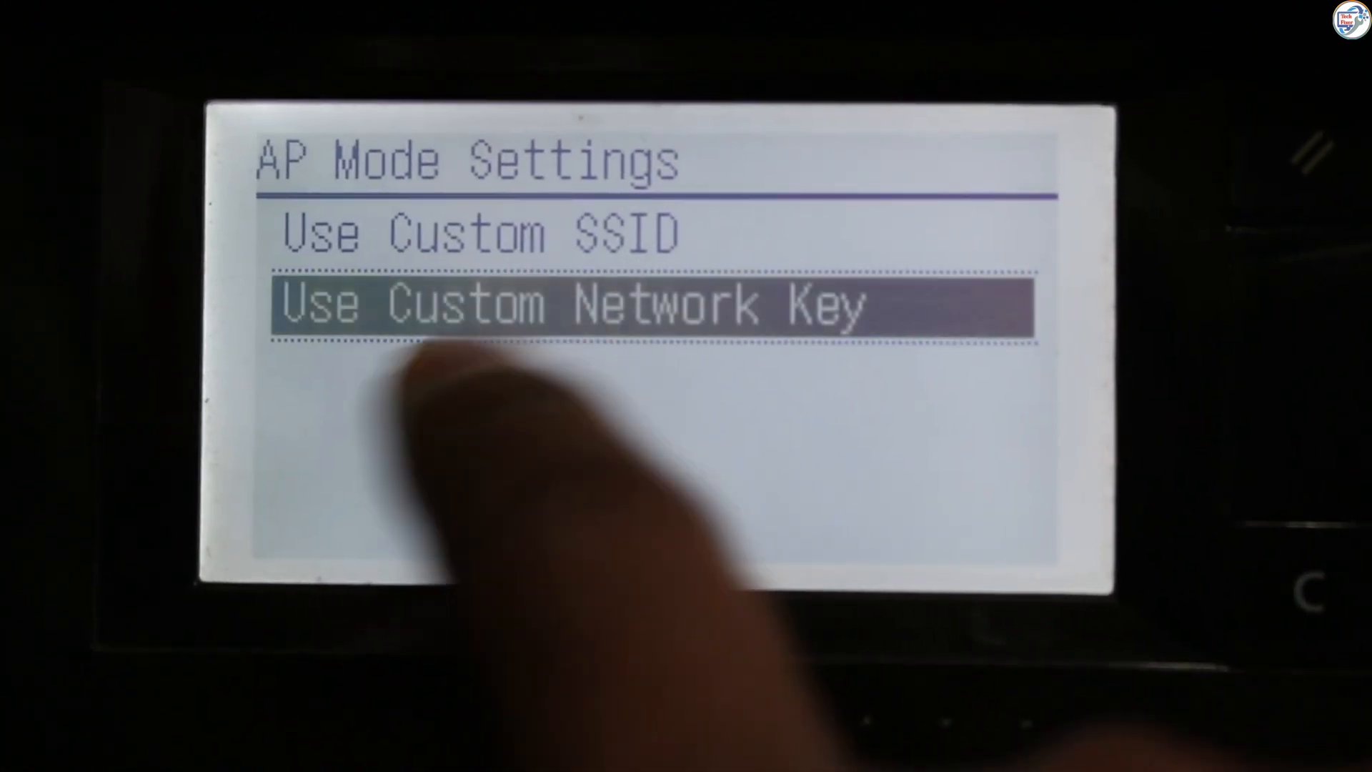
pyautogui.click(573, 306)
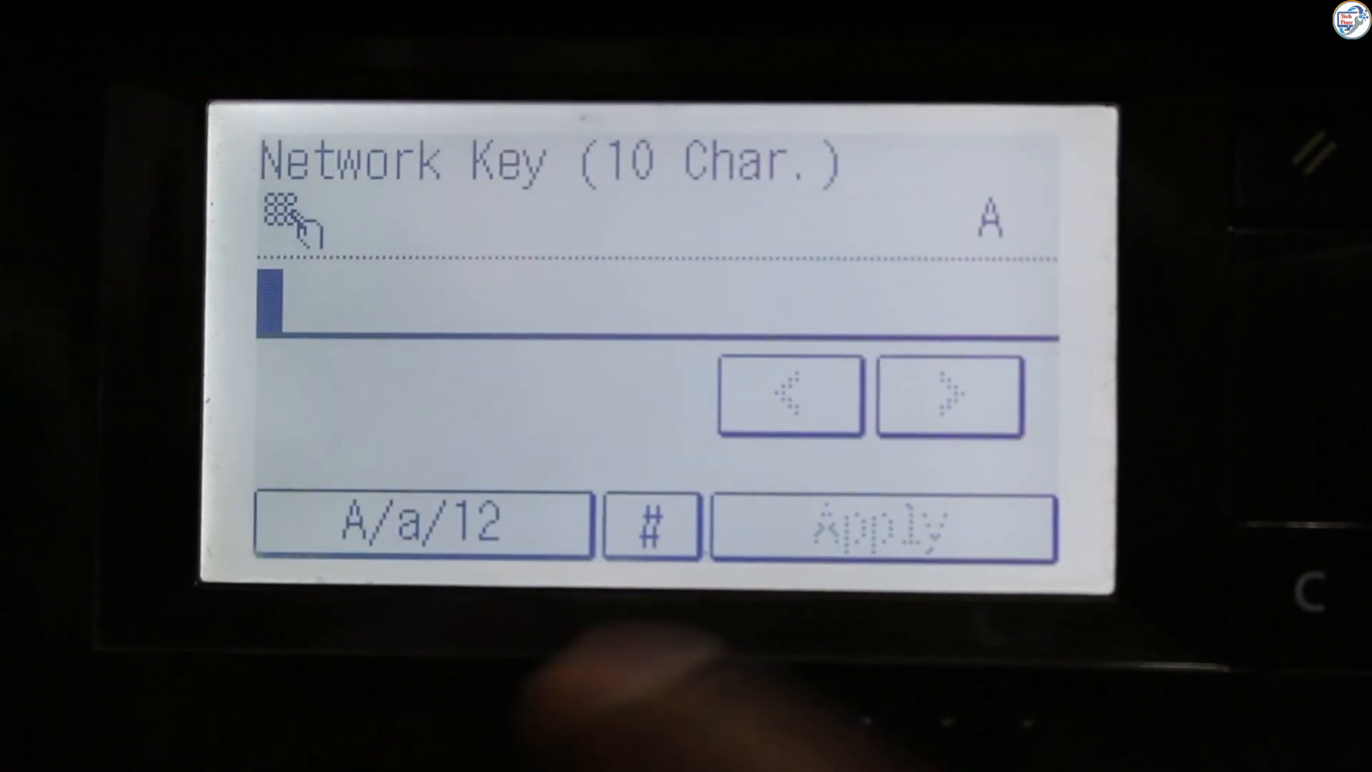
pyautogui.click(415, 523)
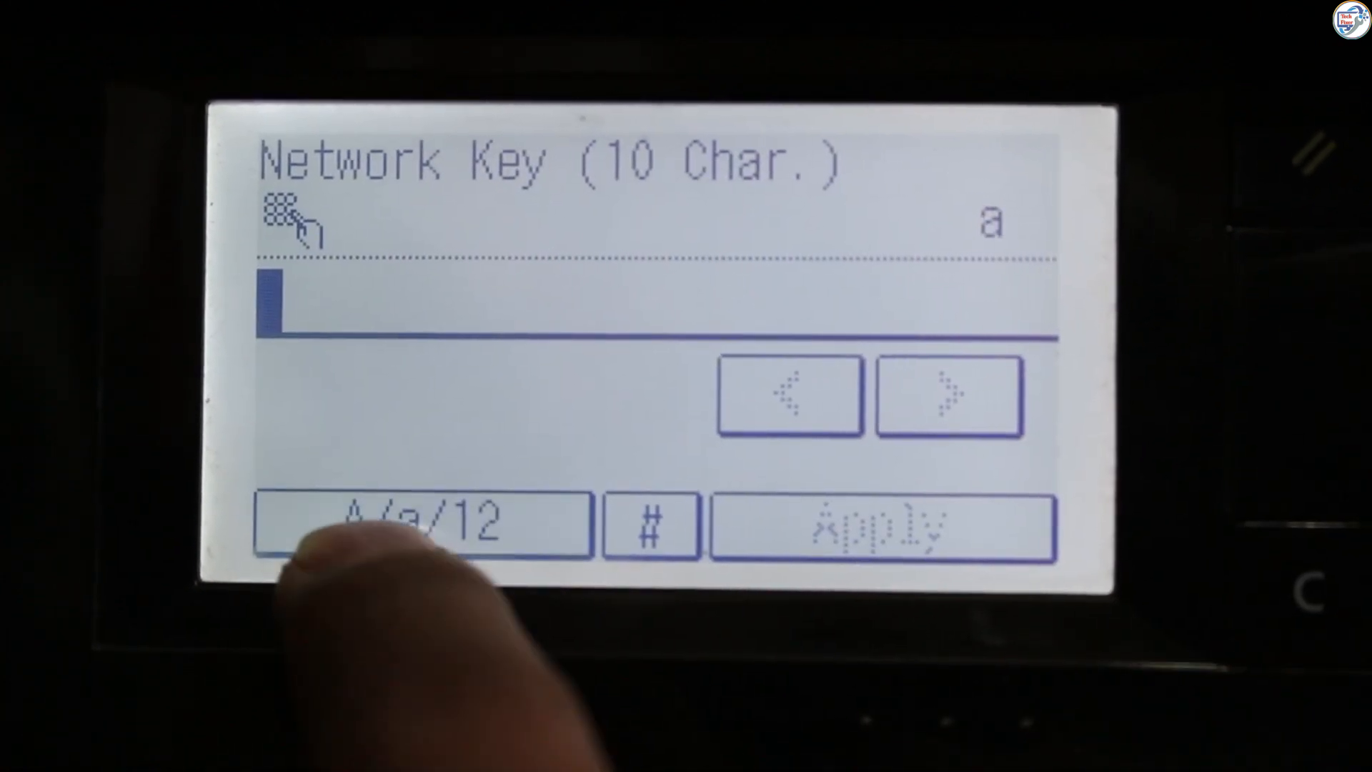
pyautogui.click(416, 525)
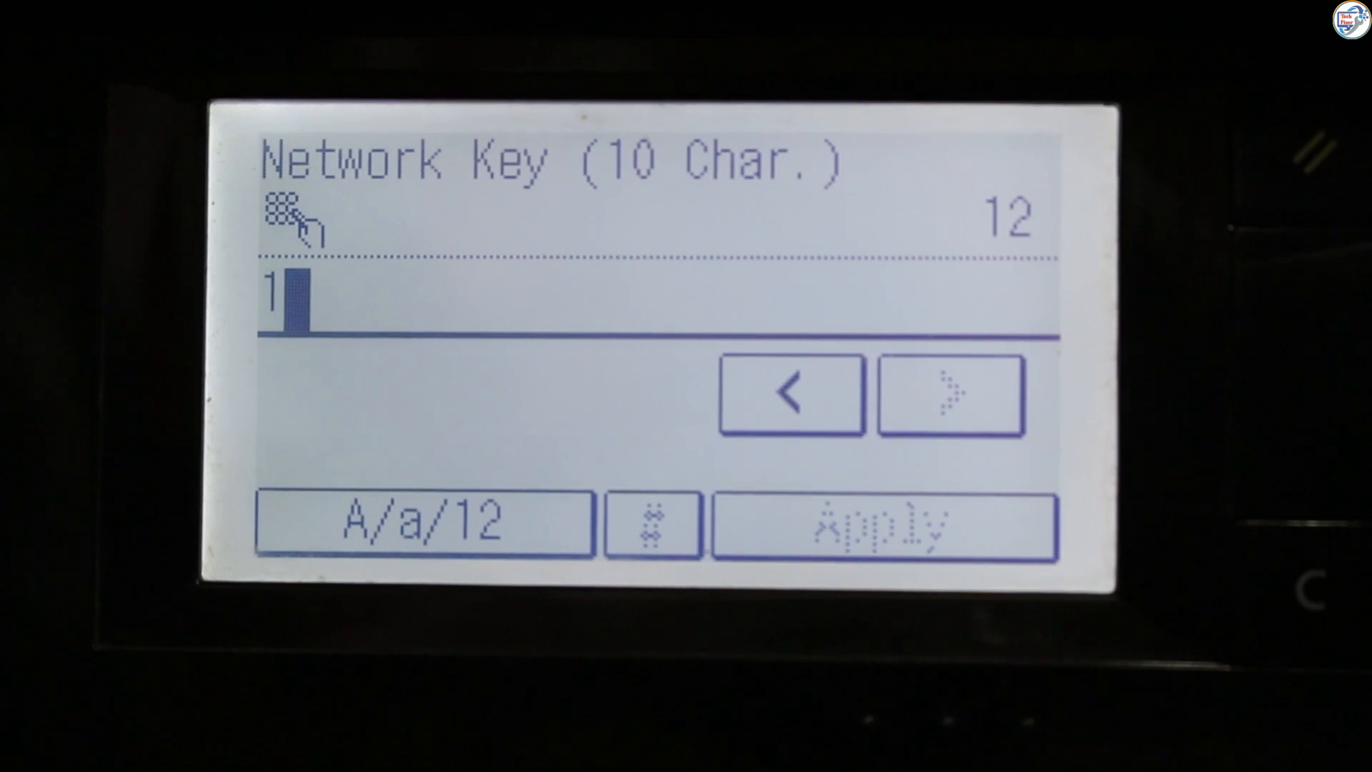
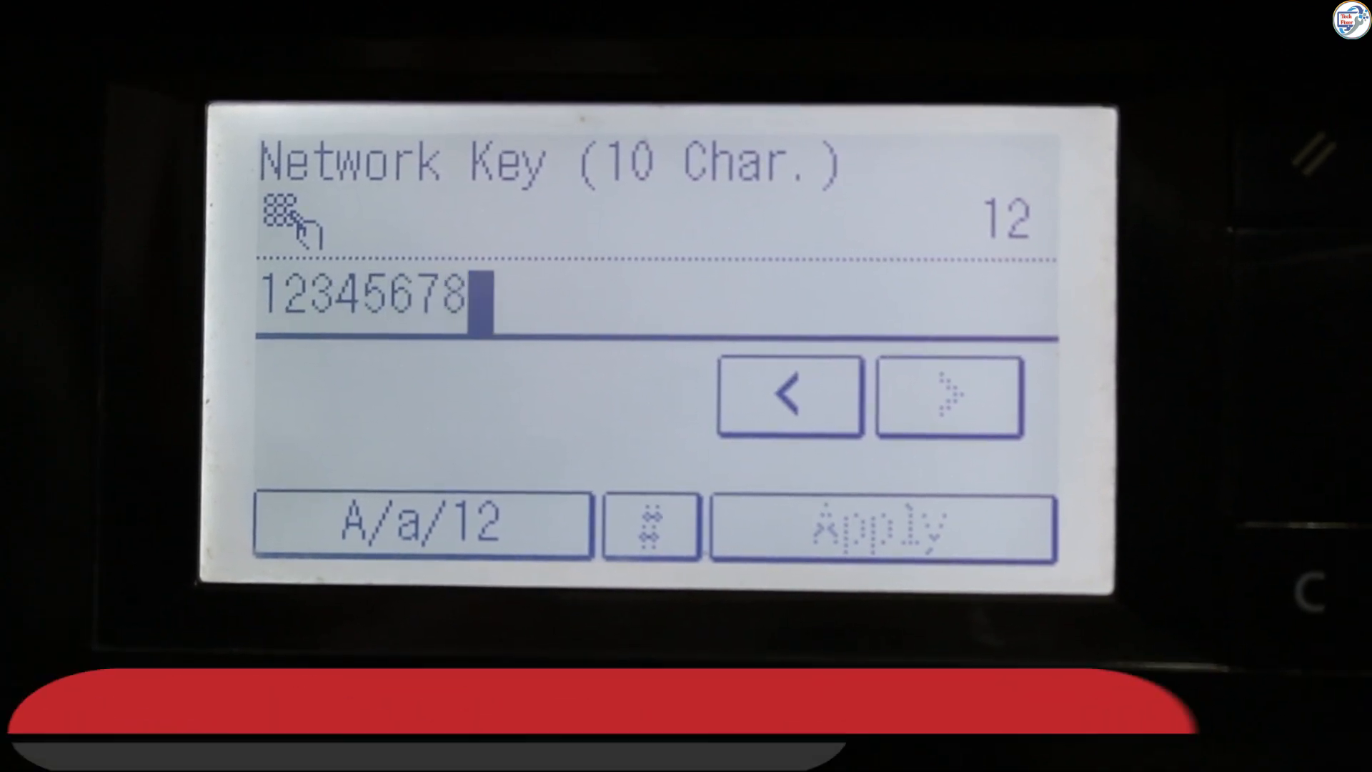
pyautogui.click(879, 535)
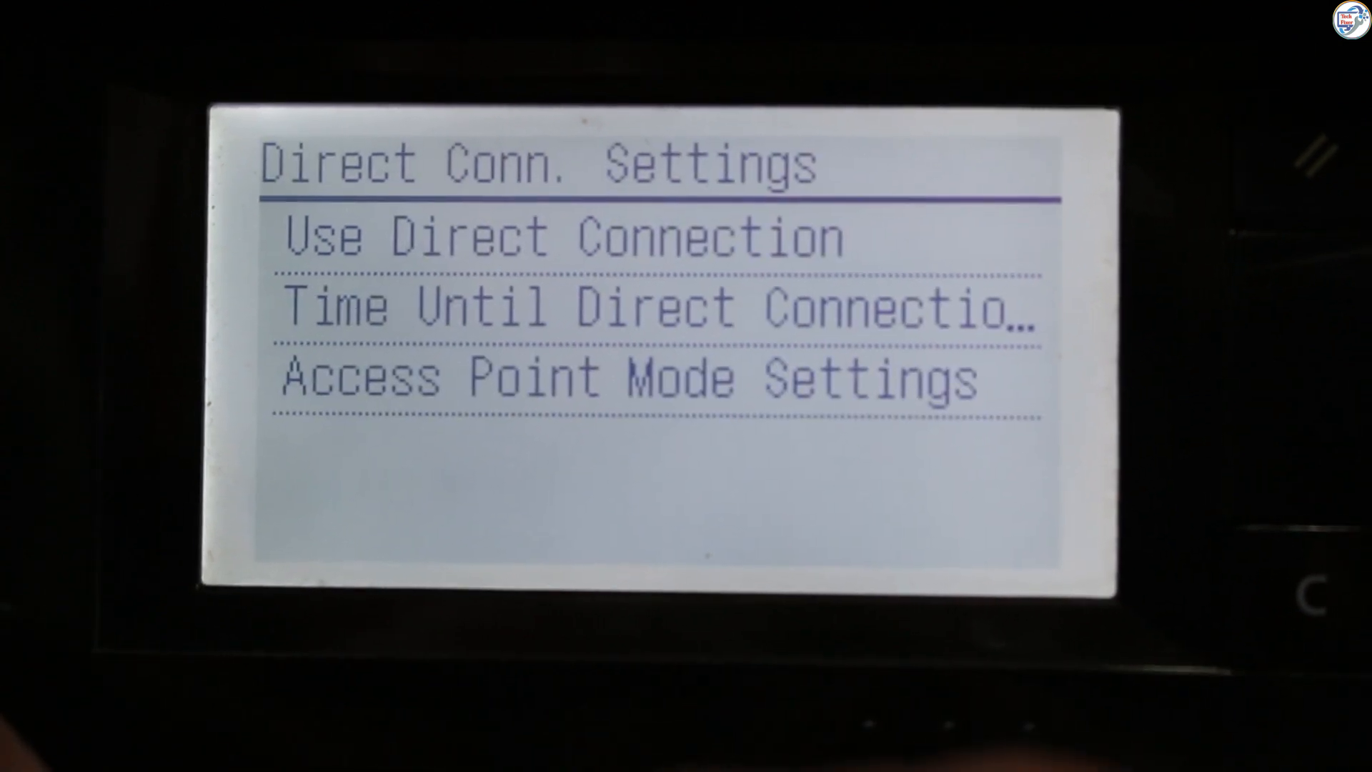
# Set Use Direct Connection to On.
pyautogui.click(548, 364)
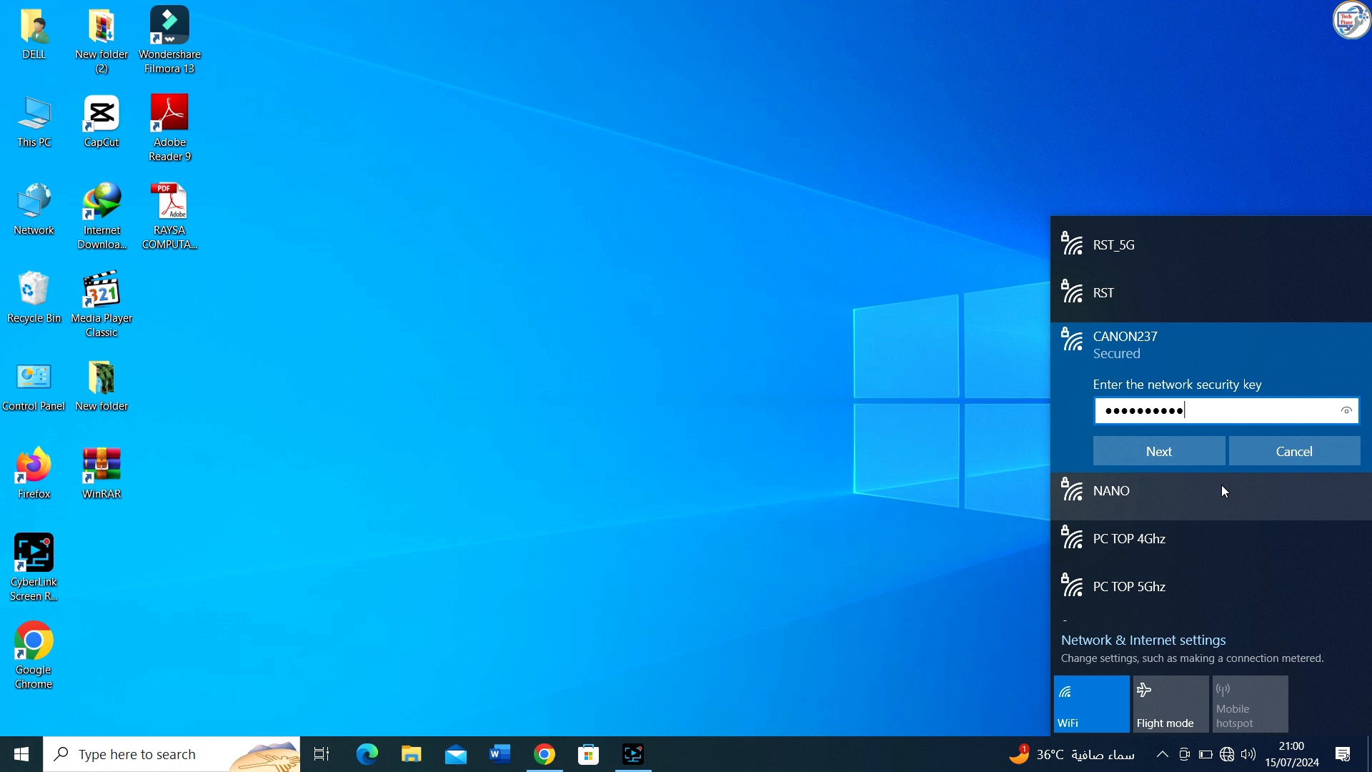
# Submit the security key to join the CANON237 Wi-Fi network.
pyautogui.click(1158, 451)
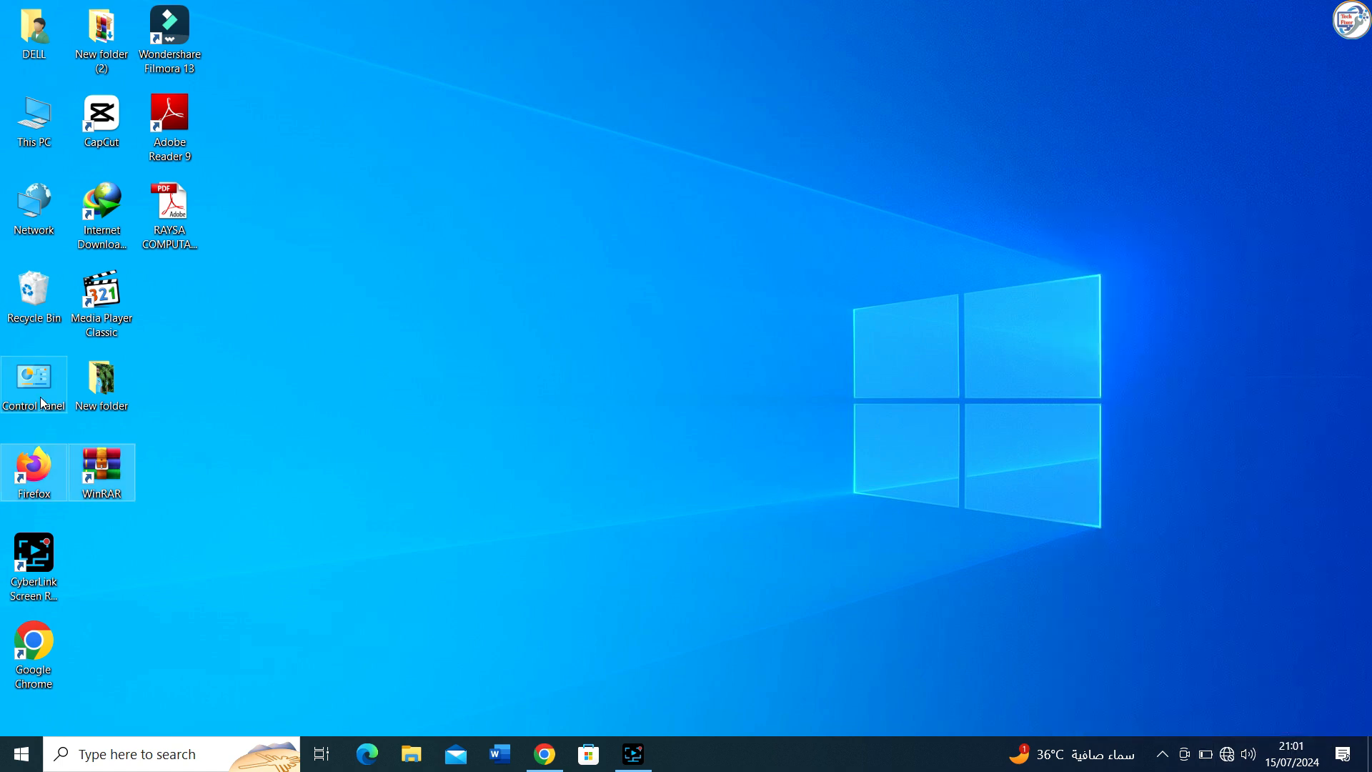
# From Control Panel's Devices and Printers, launch the Add a printer wizard.
pyautogui.doubleClick(34, 377)
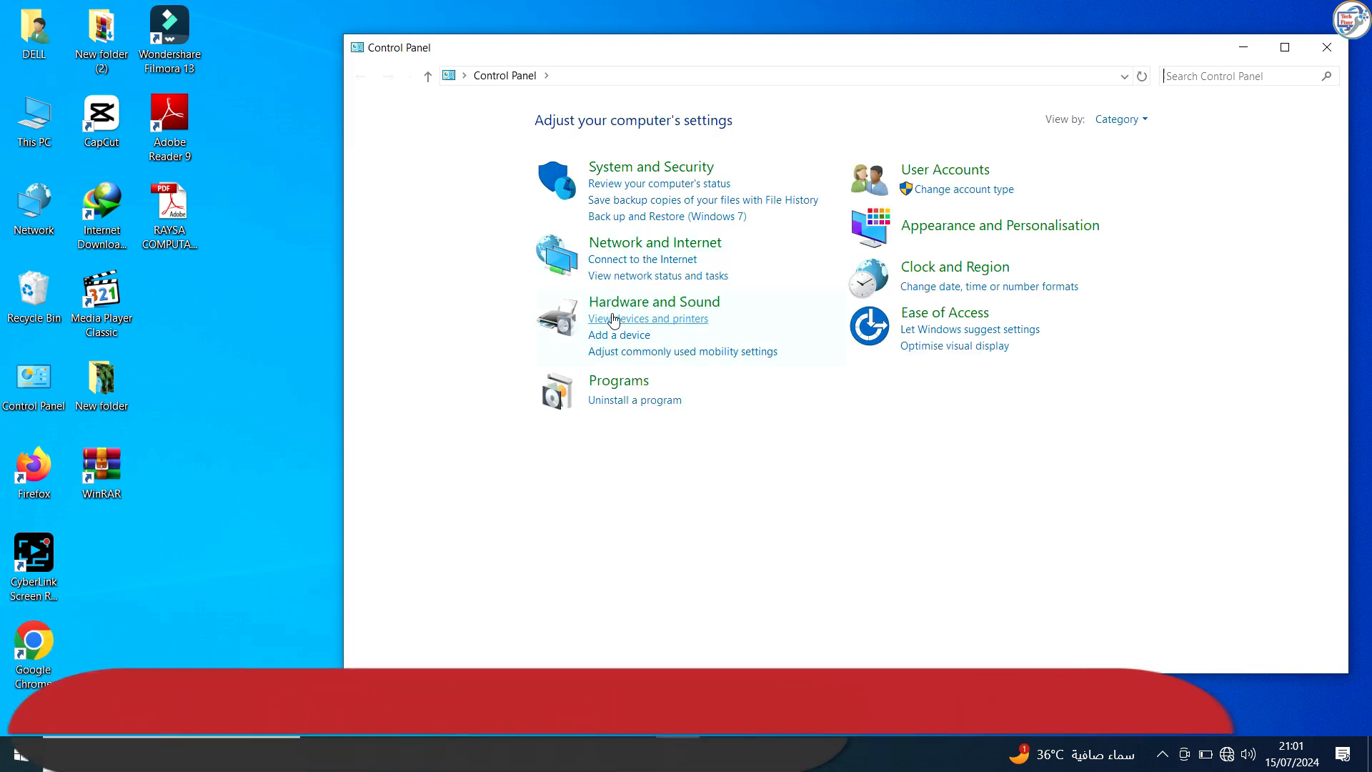
pyautogui.click(648, 318)
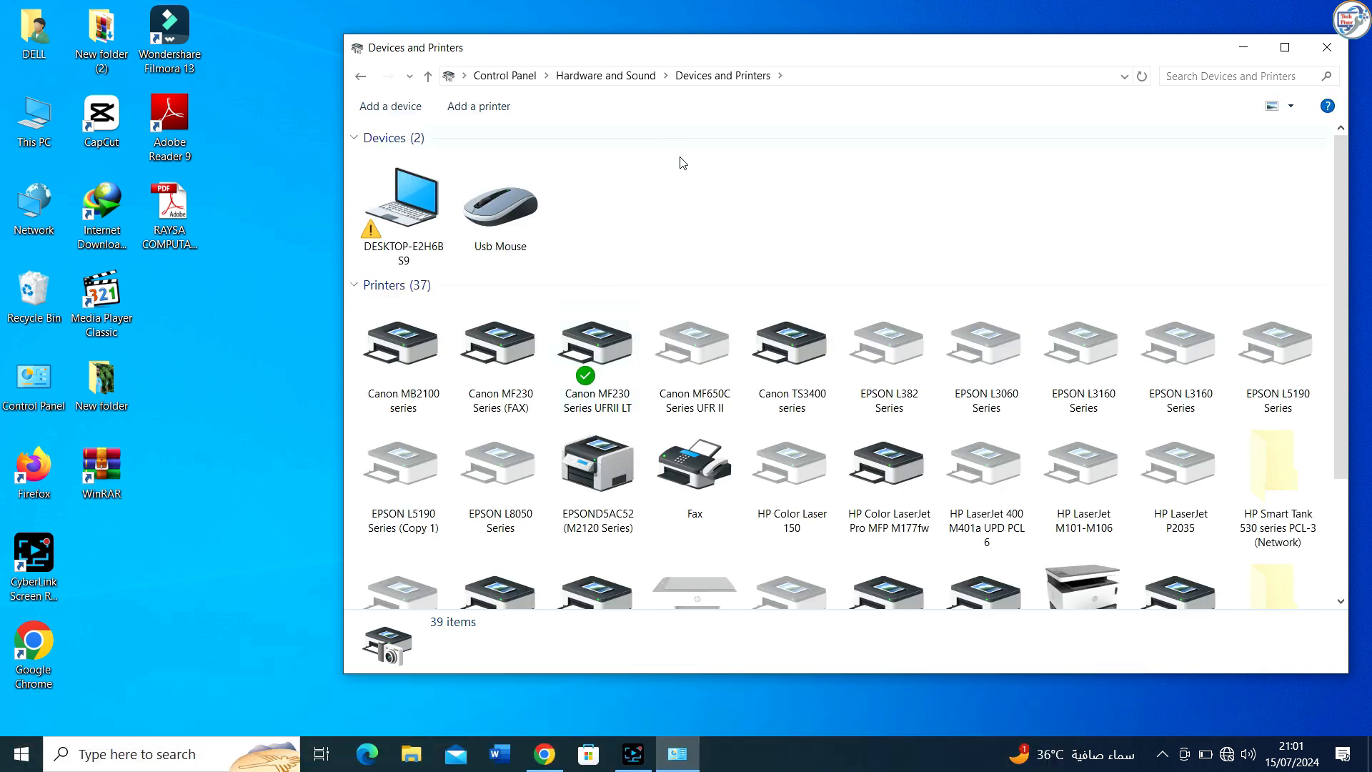
pyautogui.moveTo(477, 106)
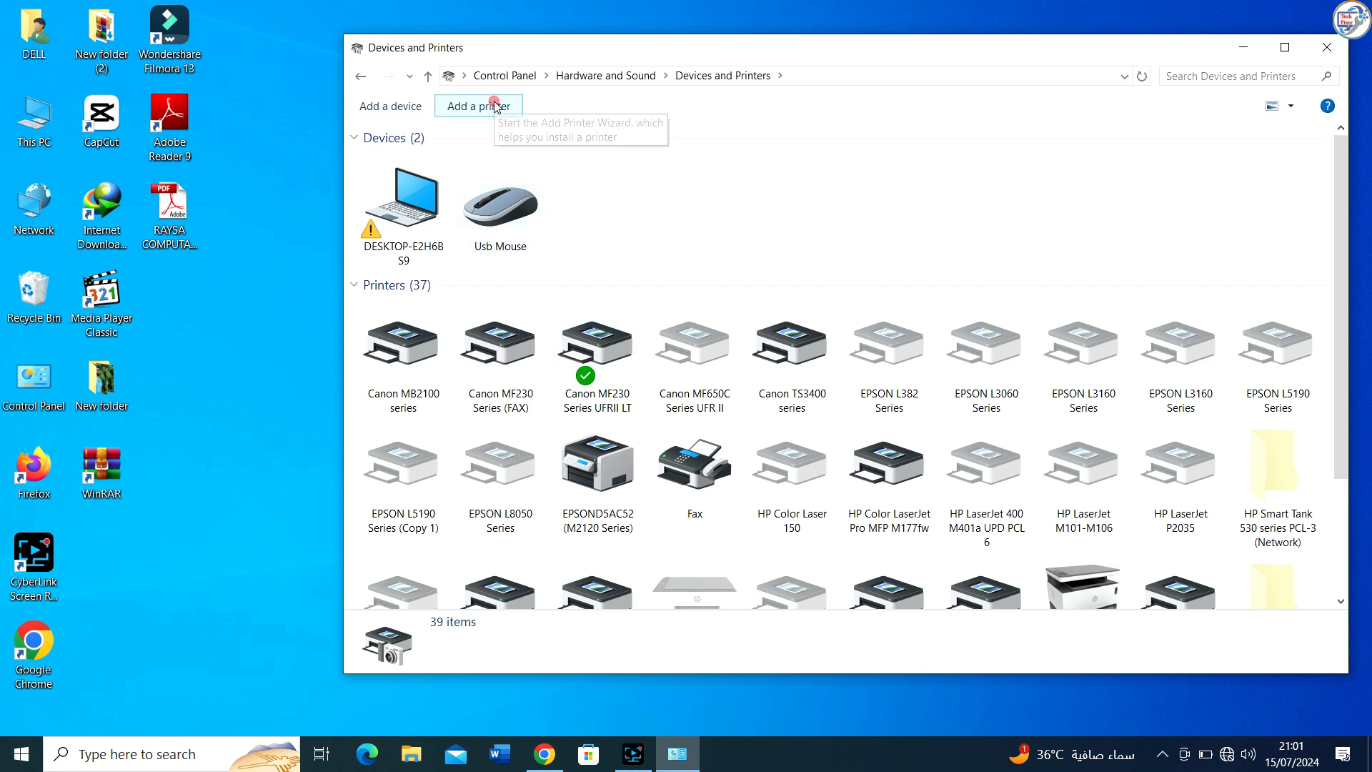
pyautogui.click(479, 106)
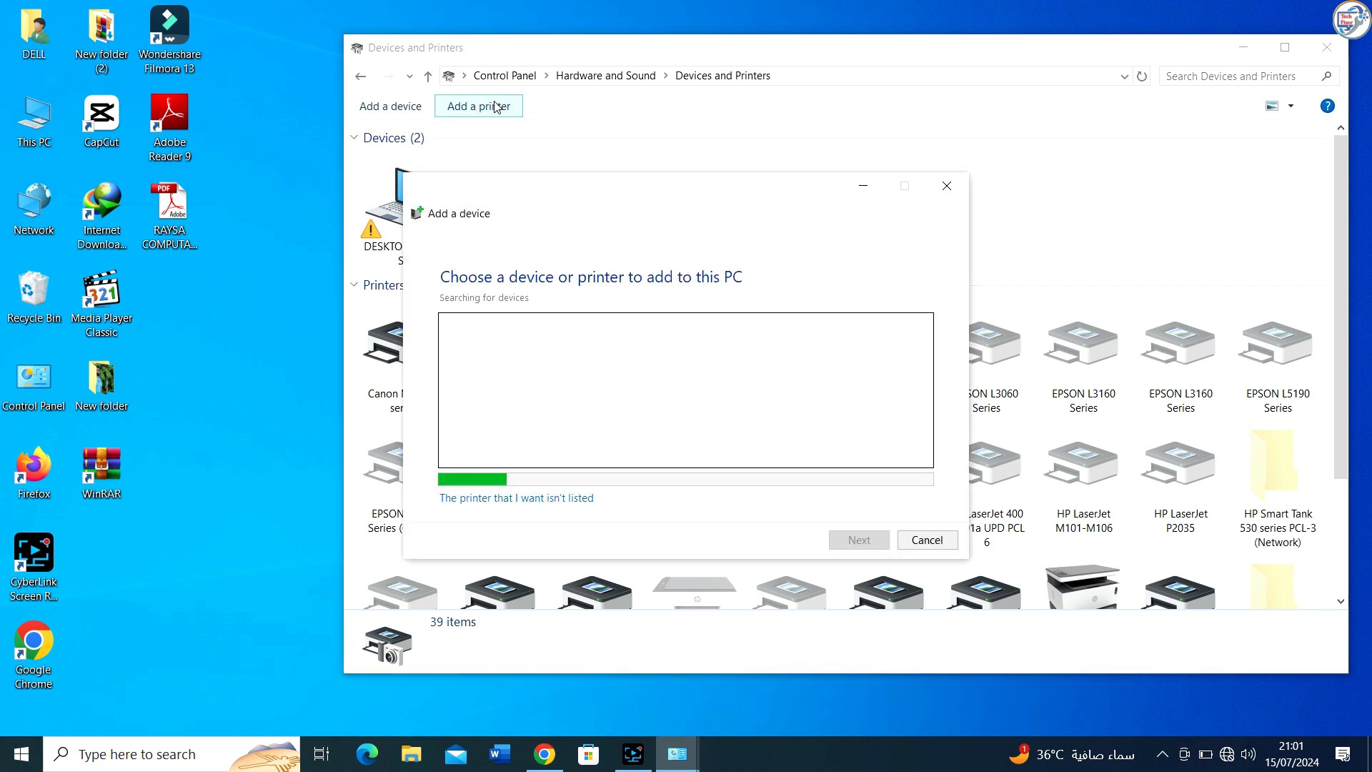